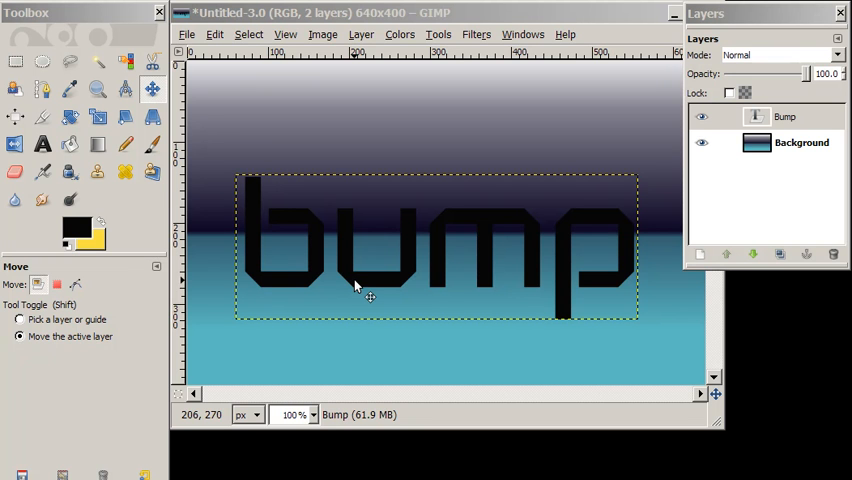
mouse_move(555, 310)
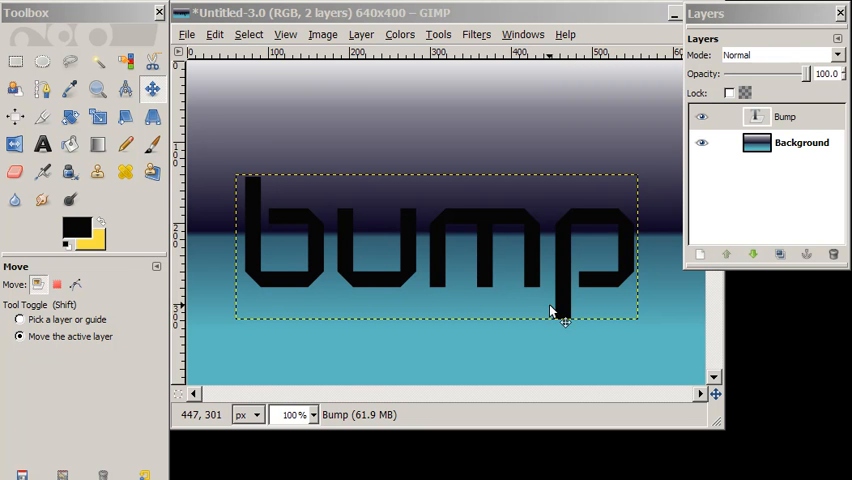
mouse_move(588, 312)
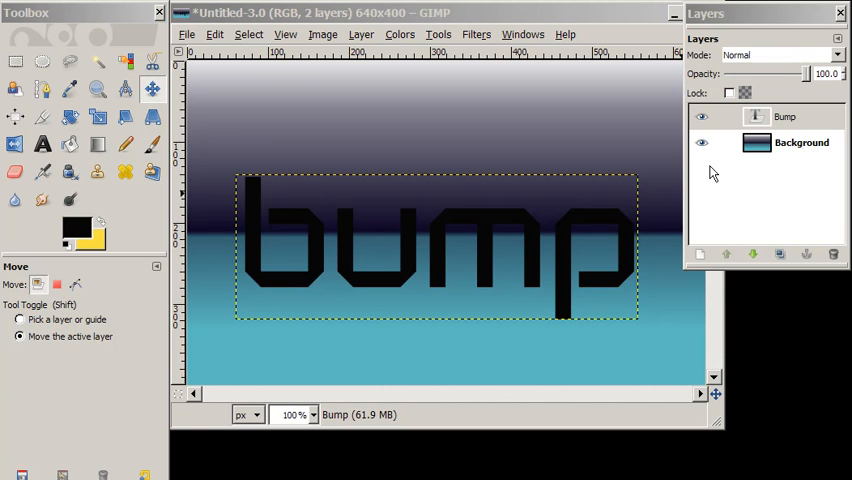
Create a new transparent-fill layer named bump 1
click(785, 116)
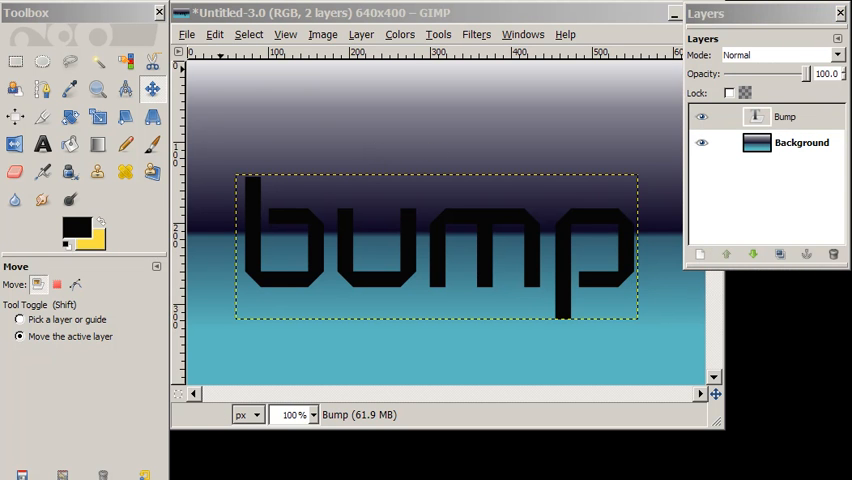
click(361, 34)
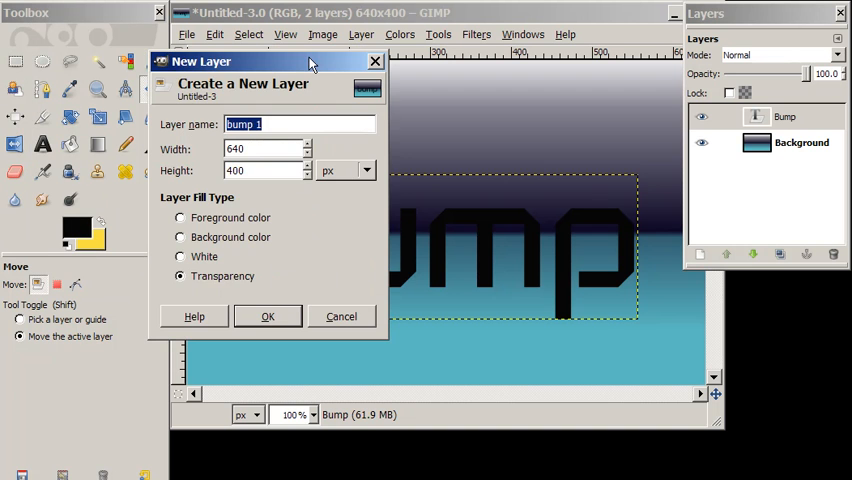
click(267, 316)
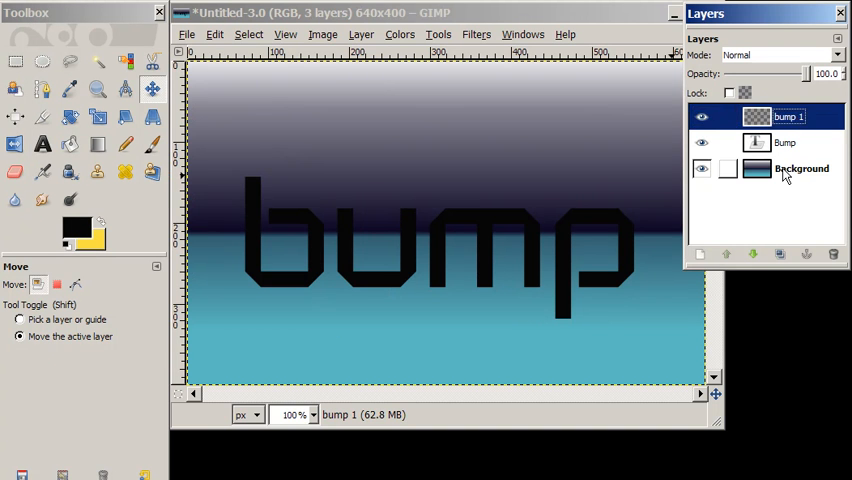
Raise the Bump text layer above bump 1 and merge it down into bump 1
click(784, 117)
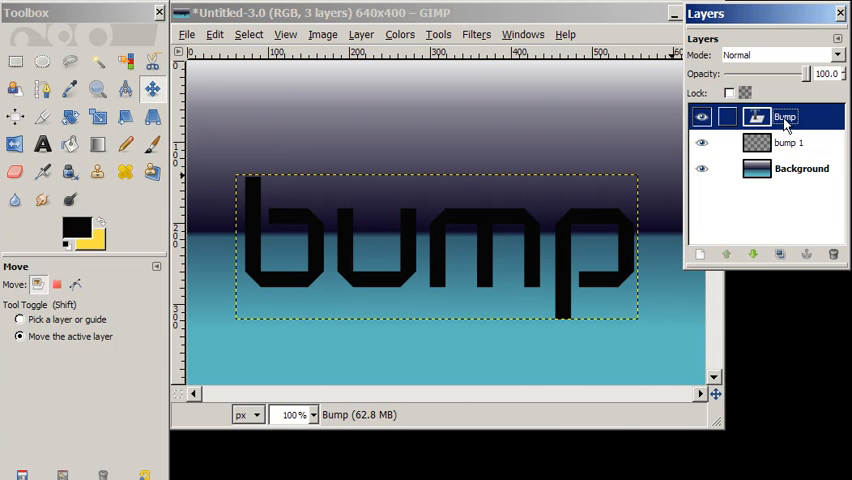
right_click(785, 116)
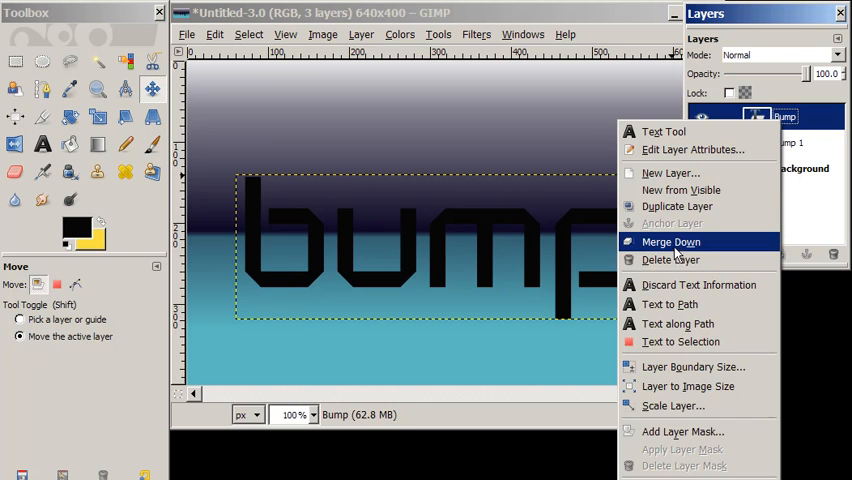
click(670, 242)
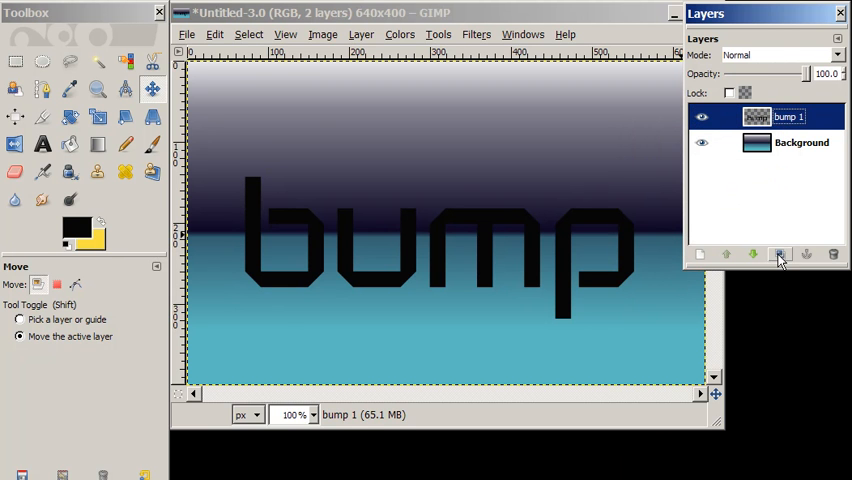
Duplicate the bump 1 layer and rename the copy 'top'
click(779, 254)
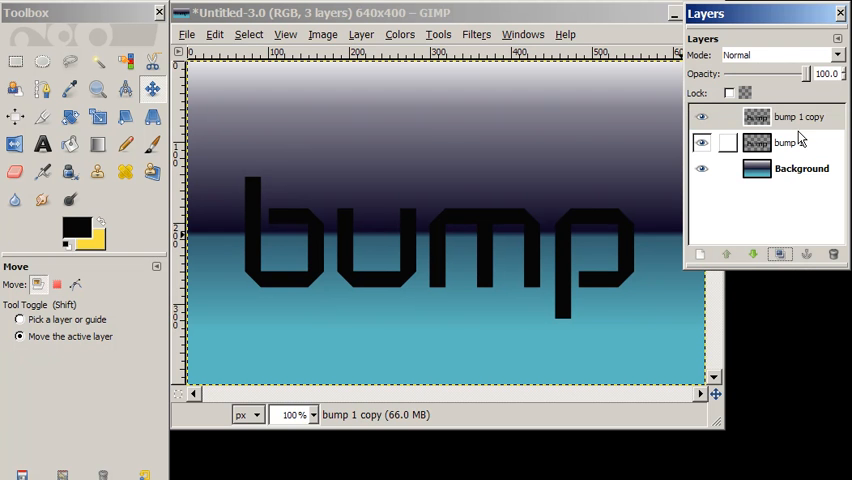
click(788, 142)
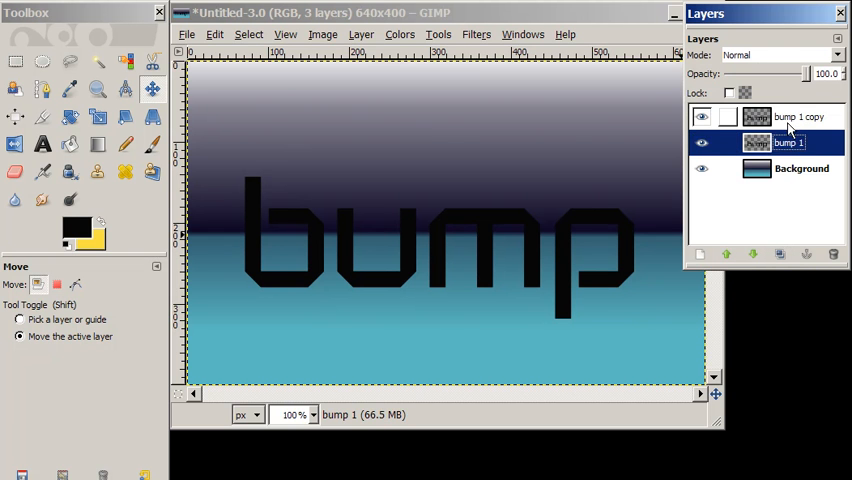
click(800, 117)
text(top)
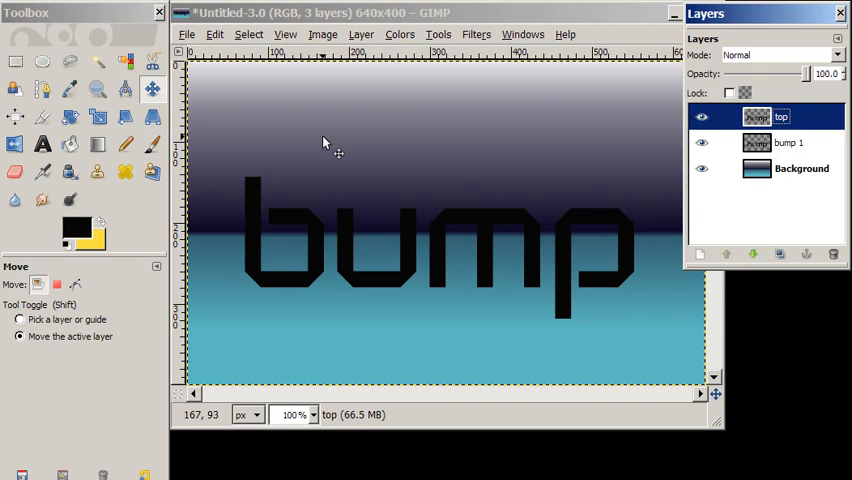
click(125, 61)
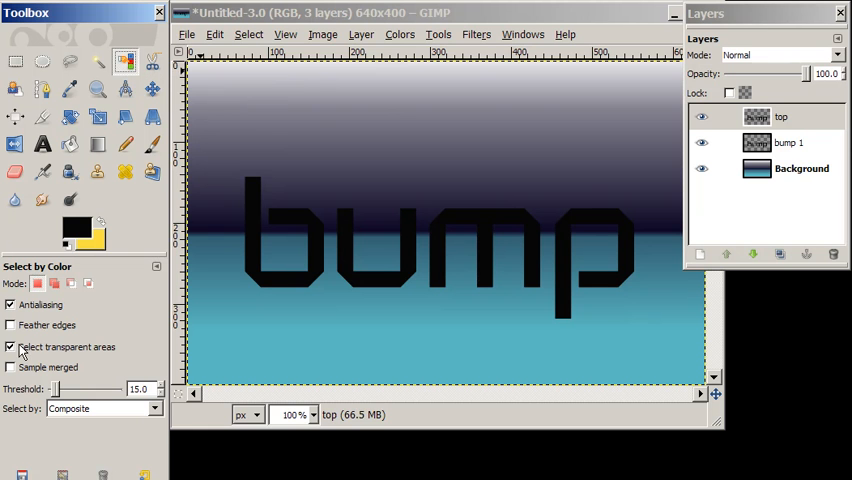
Select the letters by colour without transparent areas, grow the selection by 3 pixels, and fill it
click(255, 255)
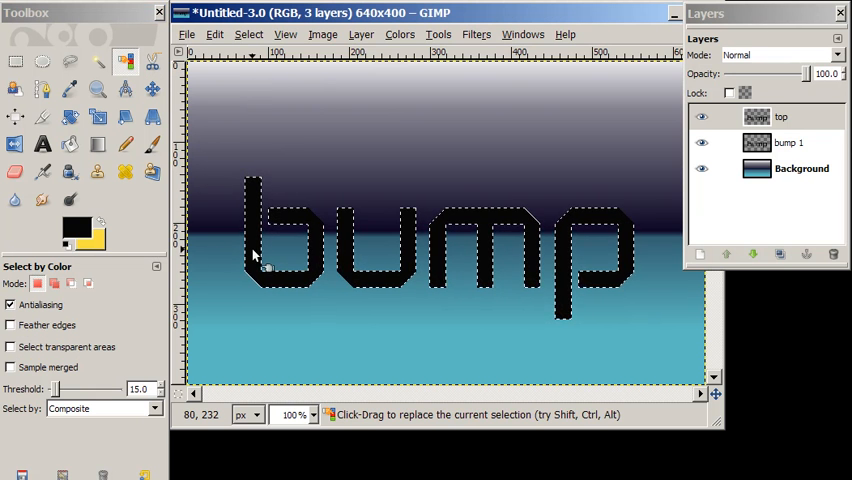
click(249, 34)
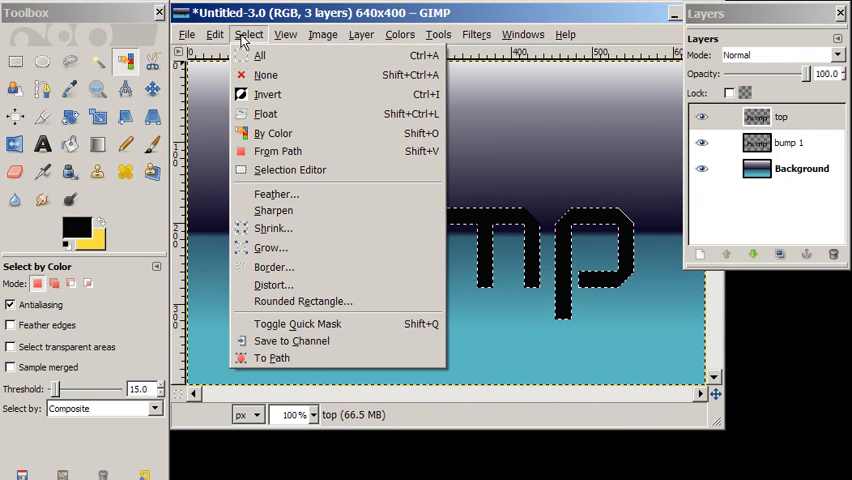
mouse_move(273, 228)
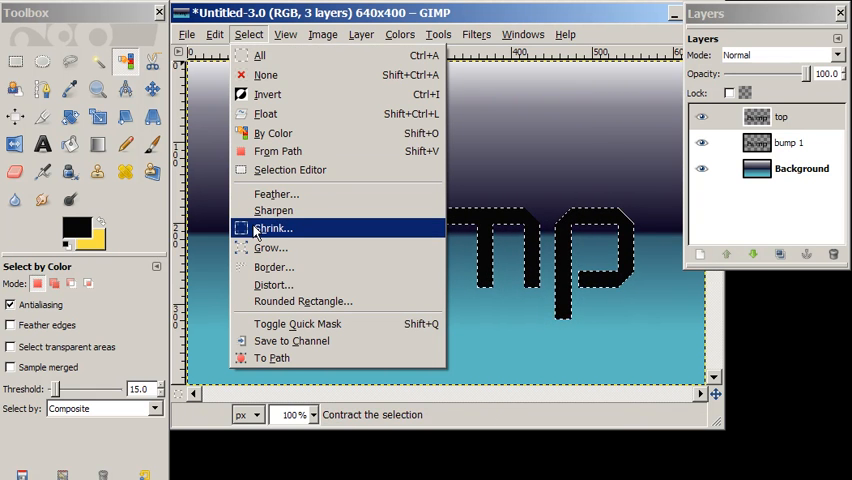
click(269, 248)
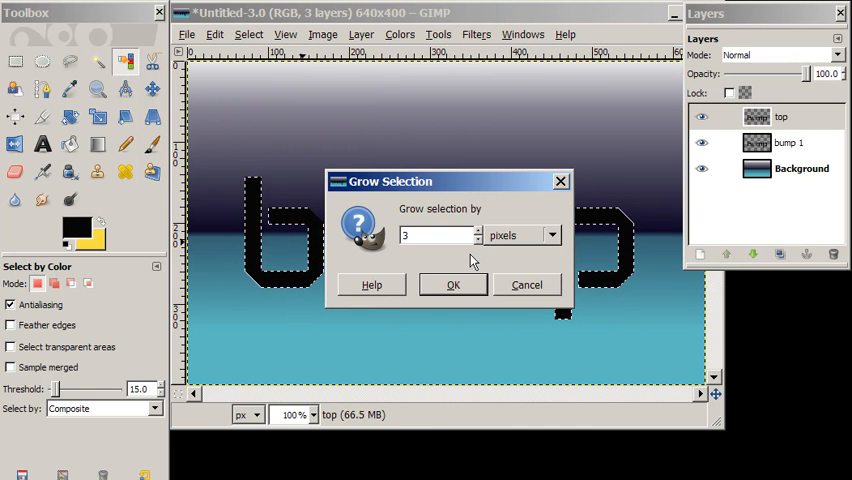
click(452, 284)
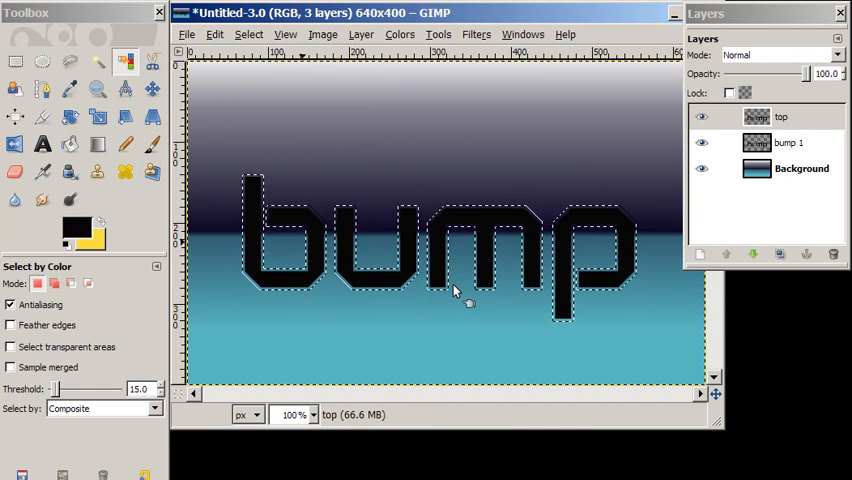
mouse_move(388, 182)
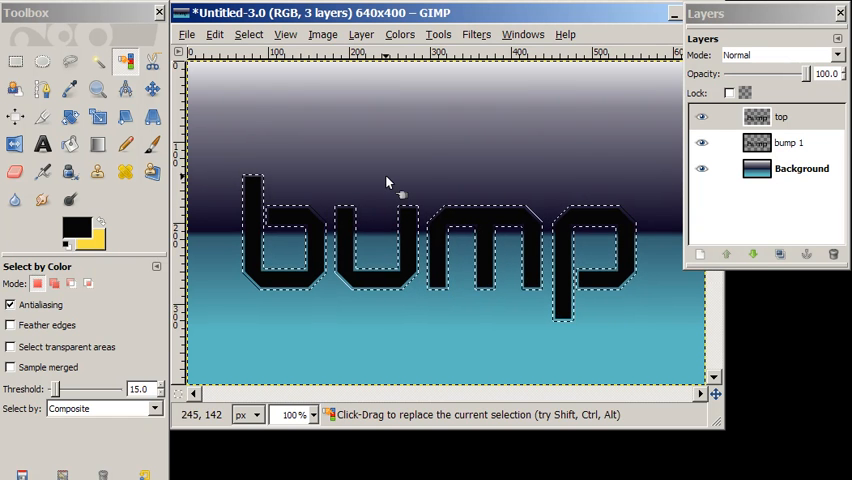
click(69, 144)
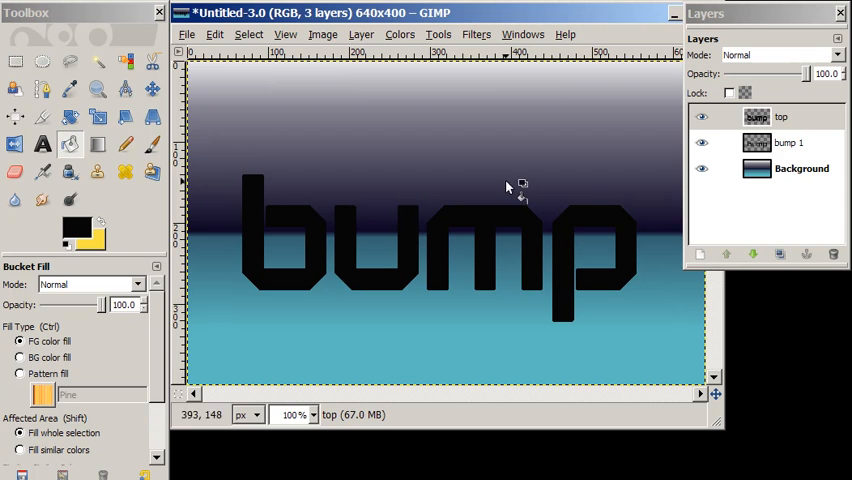
Lock the top layer's alpha channel and fill its letters with a silvery metallic gradient
click(701, 117)
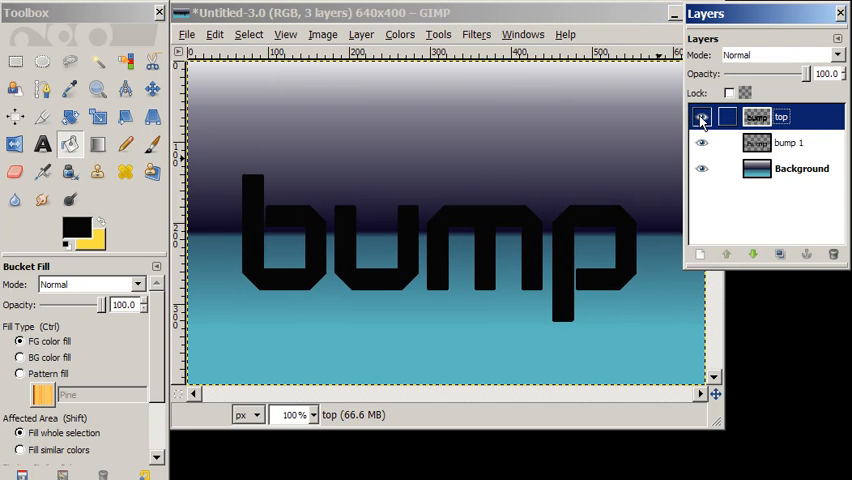
click(701, 116)
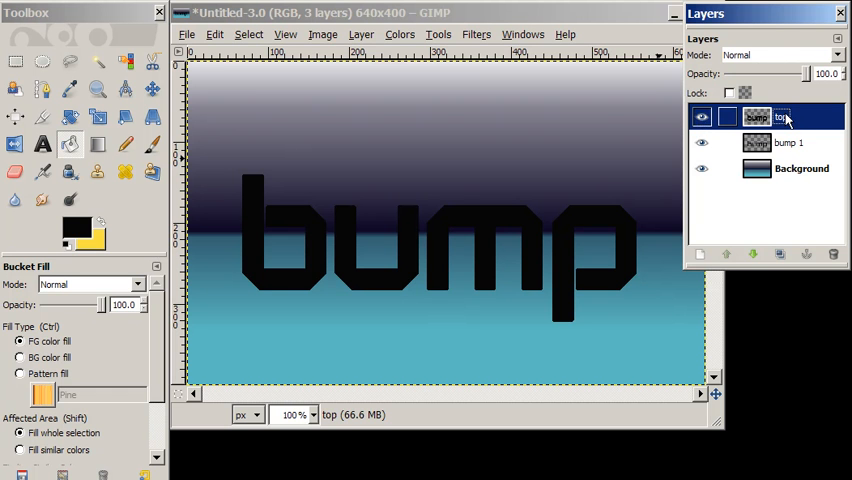
click(729, 92)
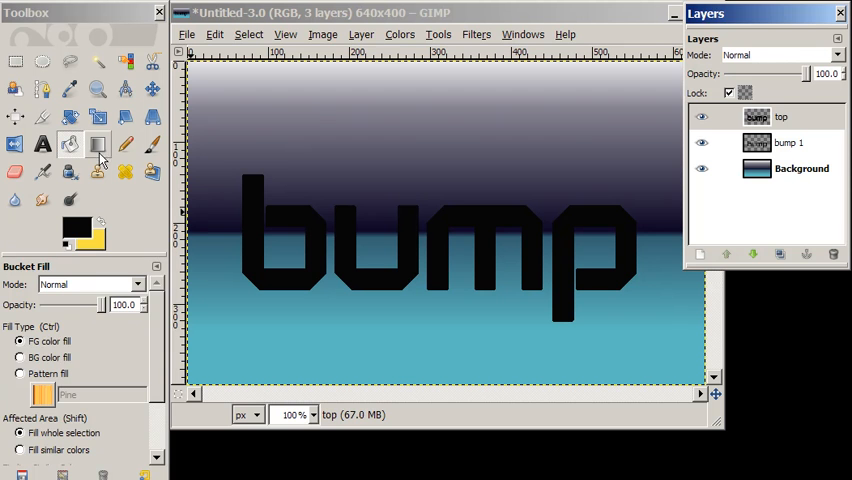
click(97, 143)
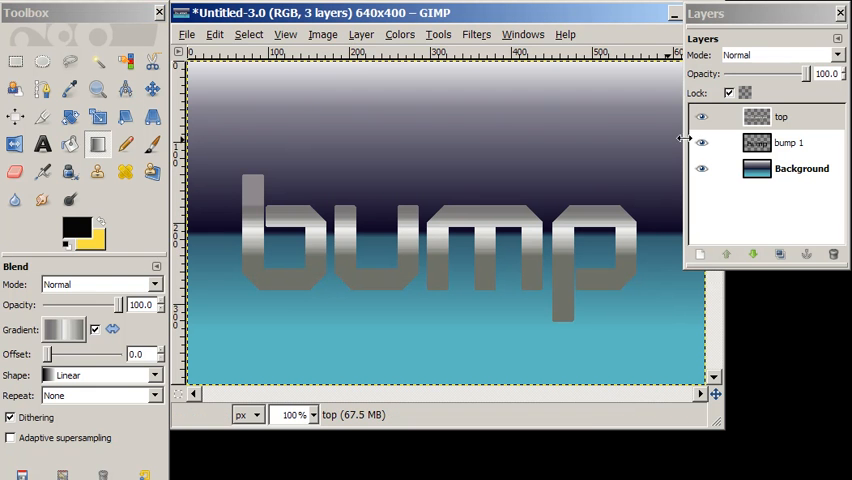
click(782, 116)
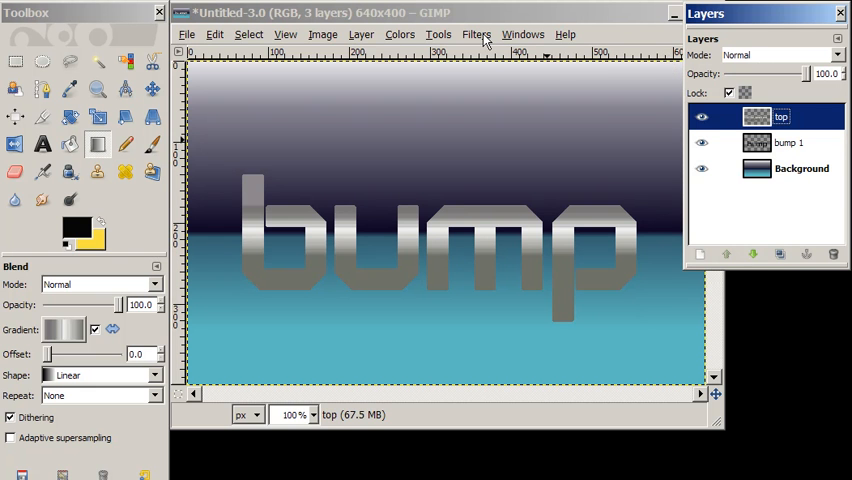
Open the Filters menu to reach Map > Bump Map
click(477, 34)
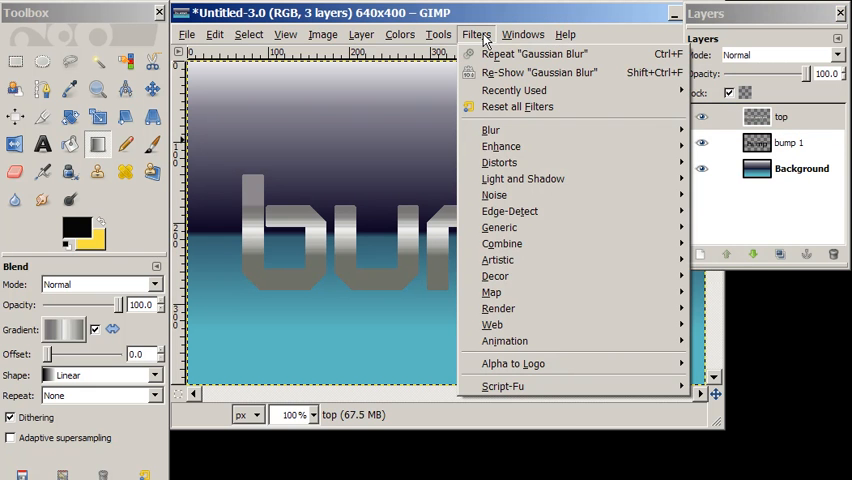
mouse_move(495, 276)
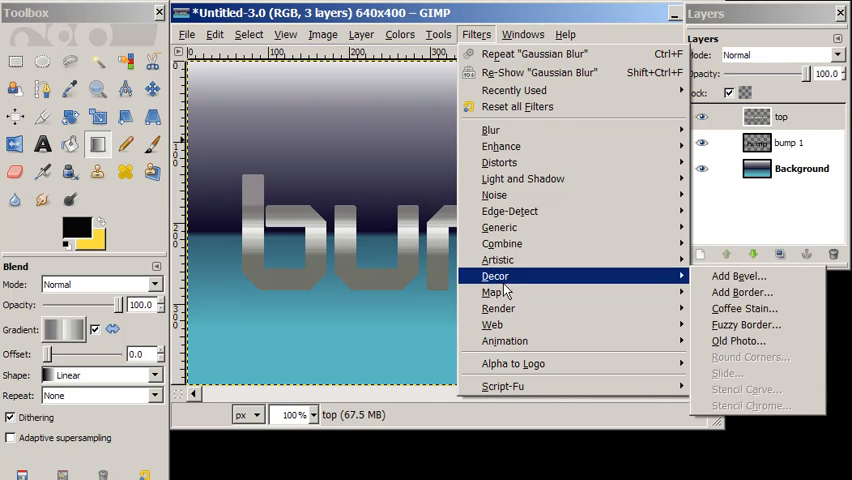
mouse_move(491, 291)
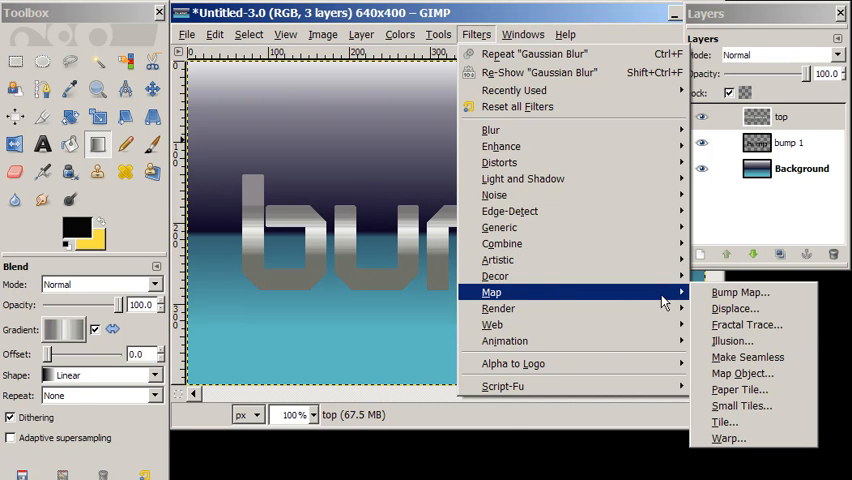
mouse_move(740, 292)
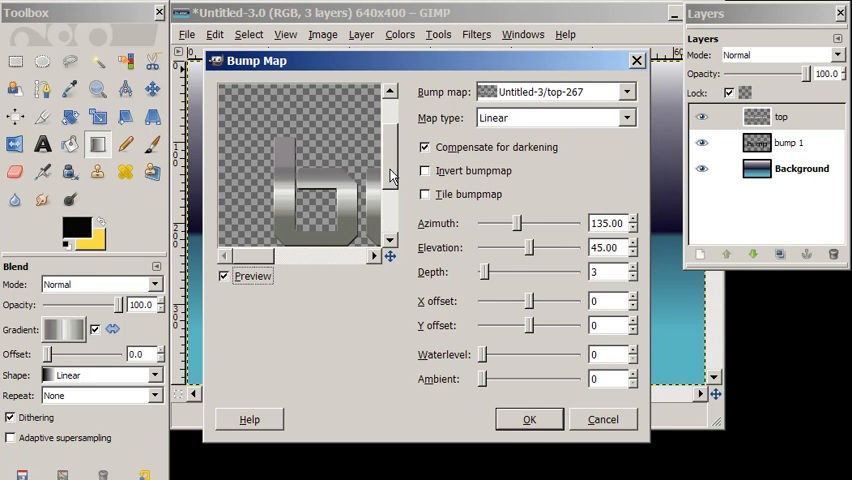
mouse_move(630, 100)
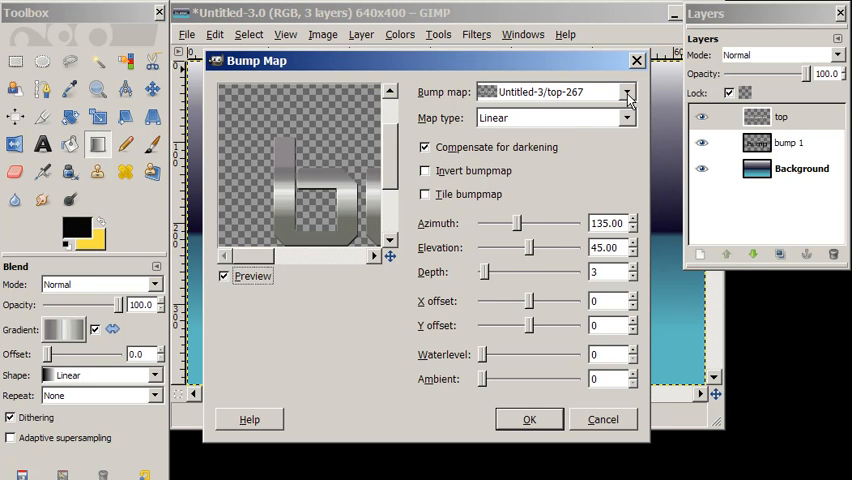
Bump-map the top layer with bump 1, raising waterlevel, ambient light and azimuth
click(627, 91)
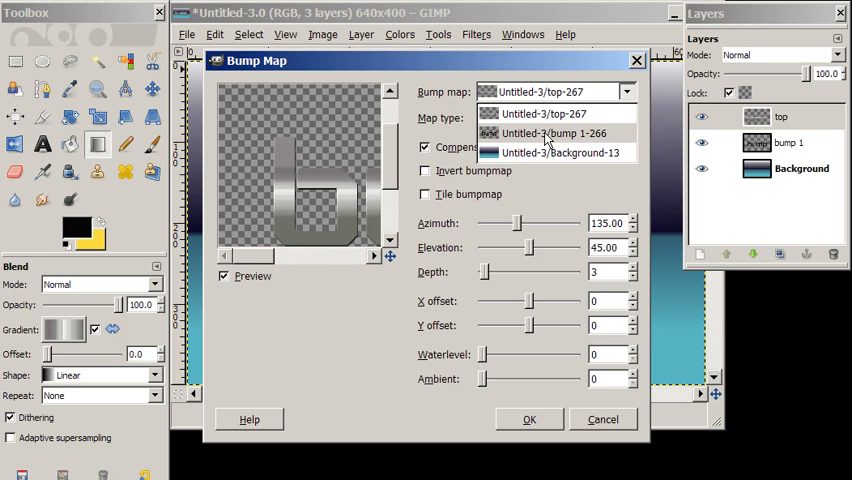
click(554, 133)
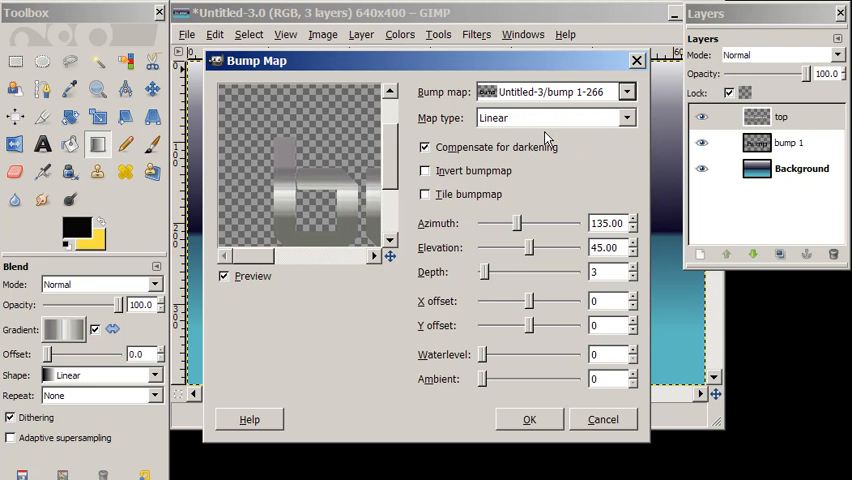
mouse_move(485, 363)
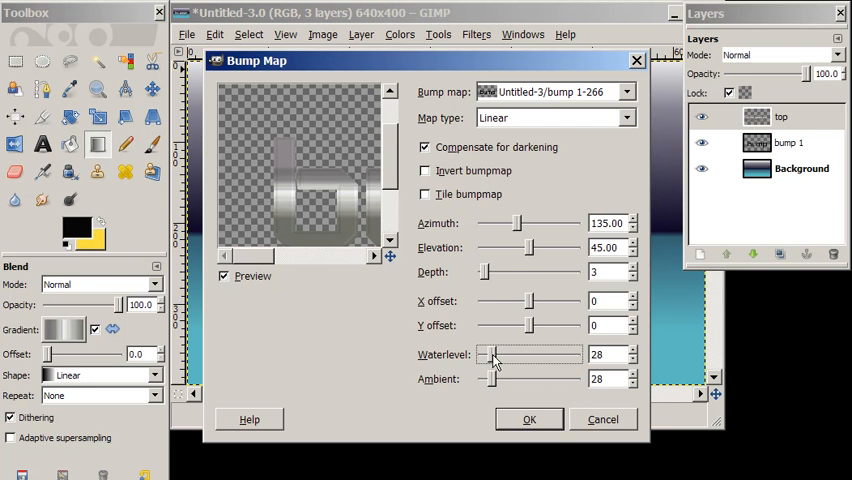
drag(490, 355, 510, 355)
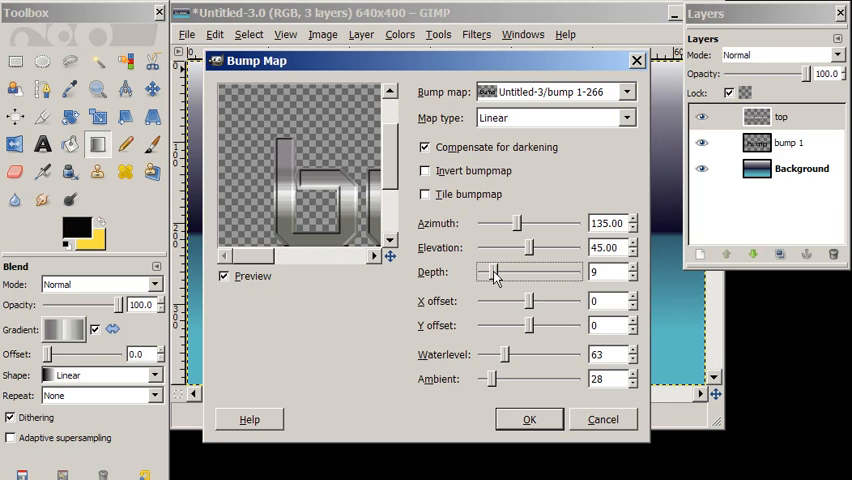
drag(495, 378, 505, 378)
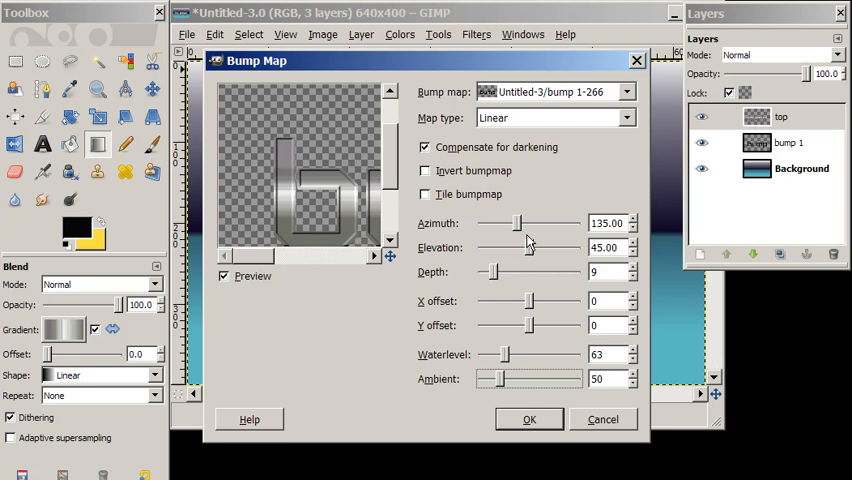
drag(518, 223, 530, 223)
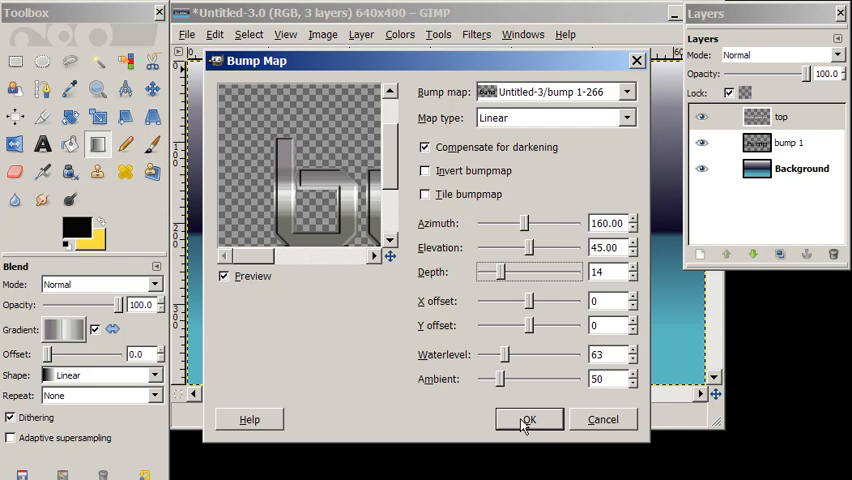
click(529, 419)
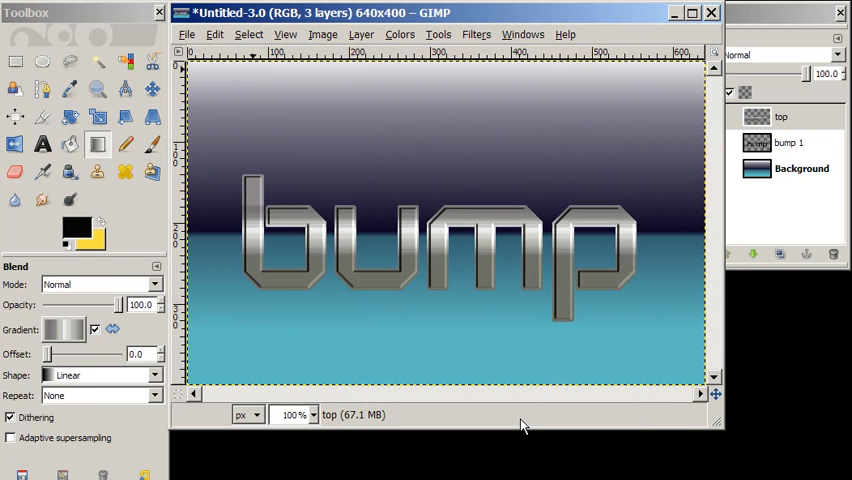